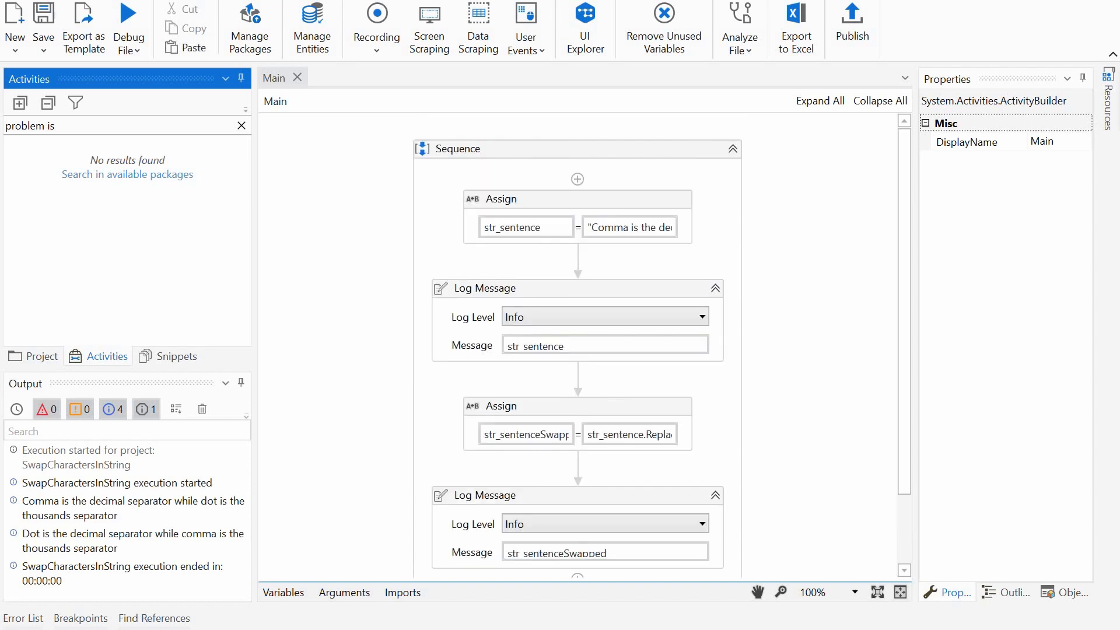
pyautogui.moveTo(502, 199)
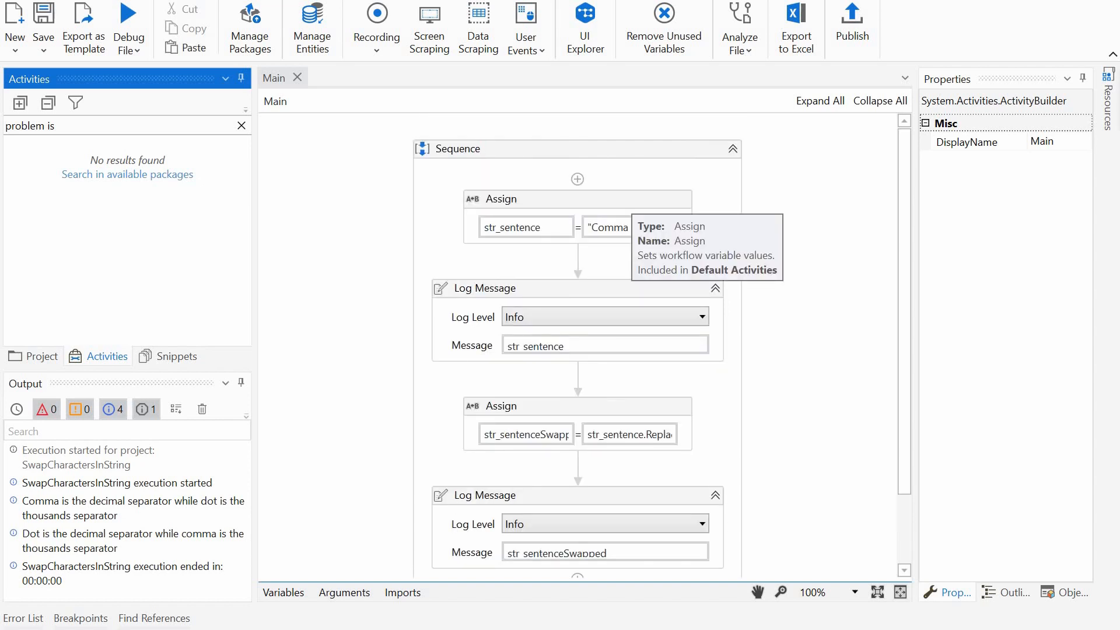
# Select the Assign that sets str_sentence and inspect its Value in Properties
pyautogui.click(500, 198)
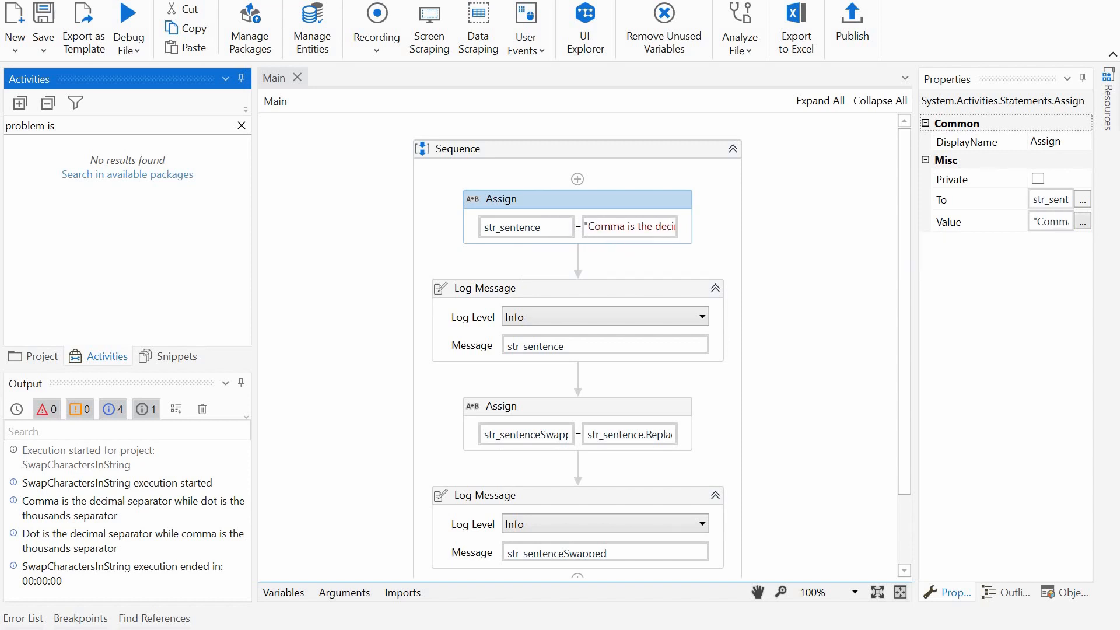
pyautogui.click(1082, 222)
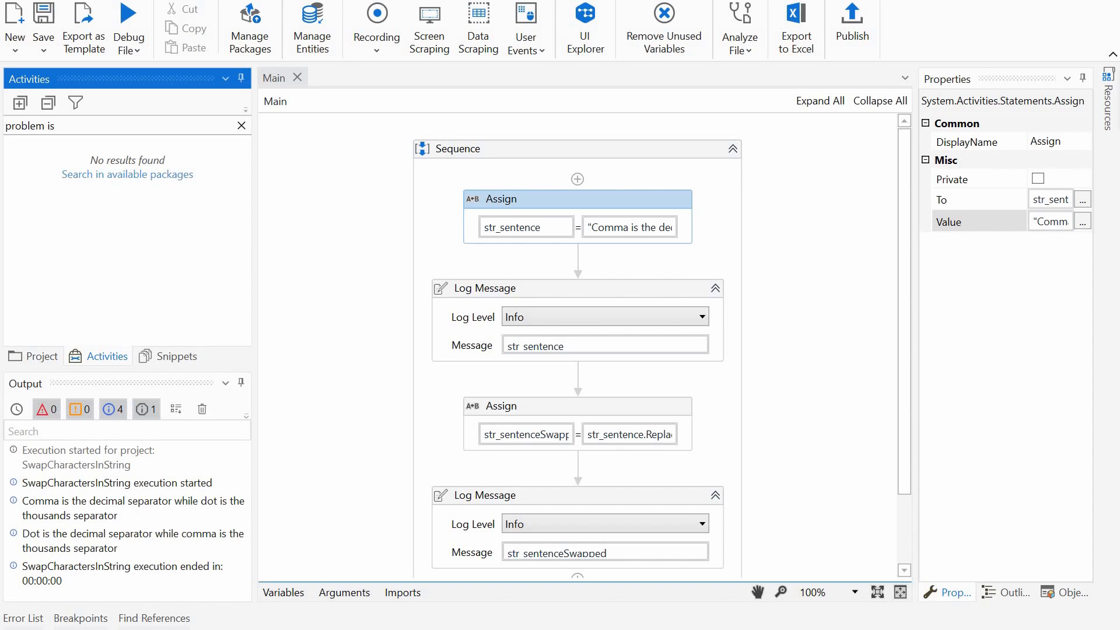
# Select the second Assign that builds str_swappedSentence with chained Replace calls
pyautogui.click(484, 288)
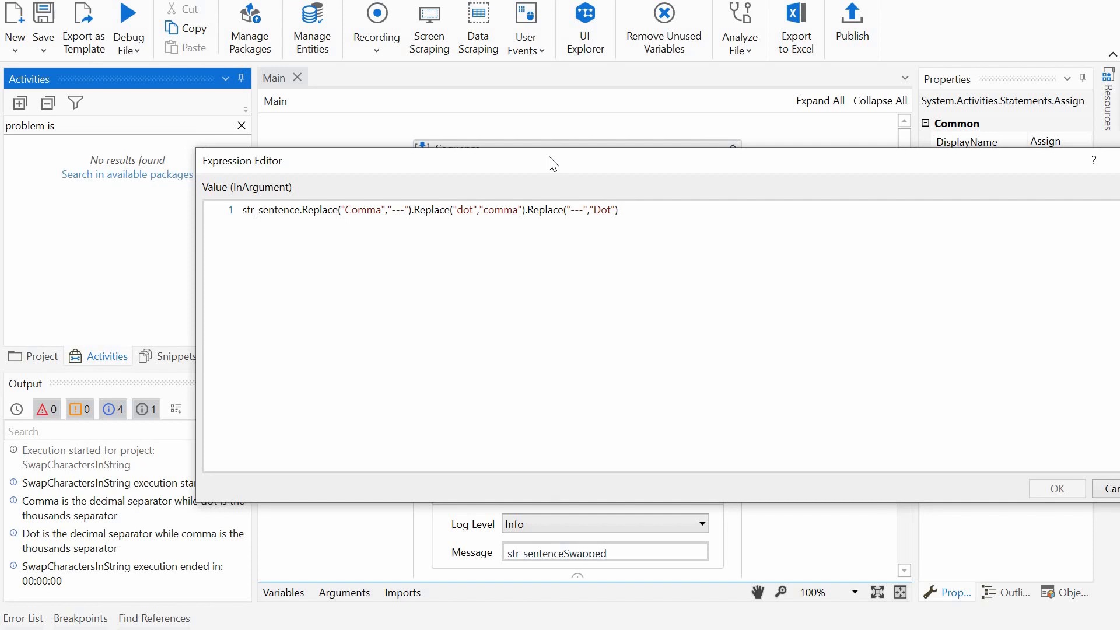
pyautogui.click(244, 209)
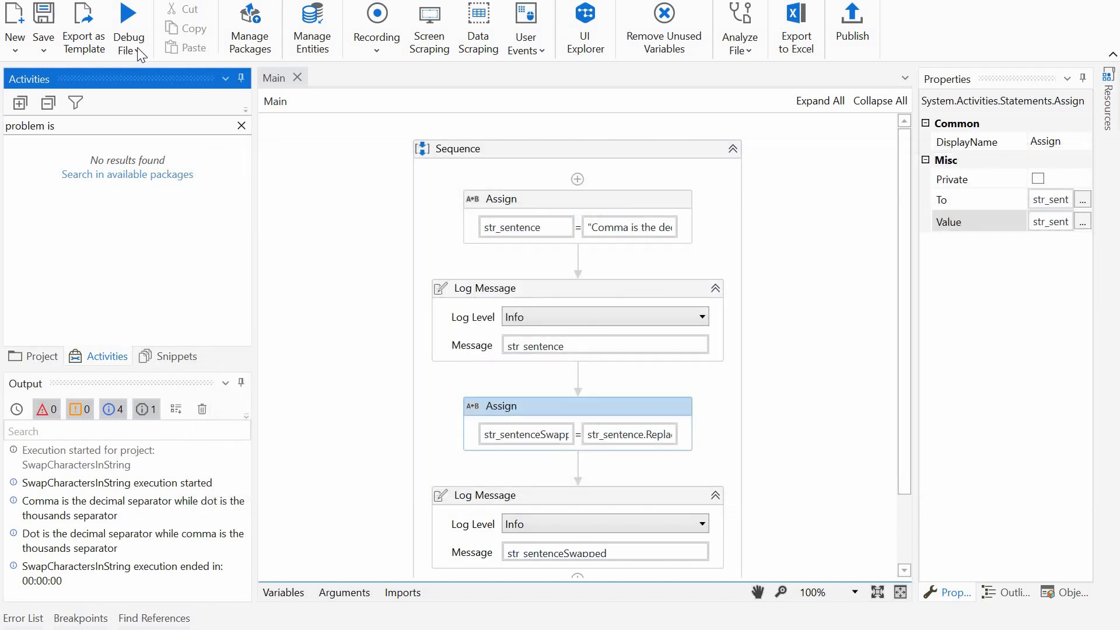
pyautogui.moveTo(57, 508)
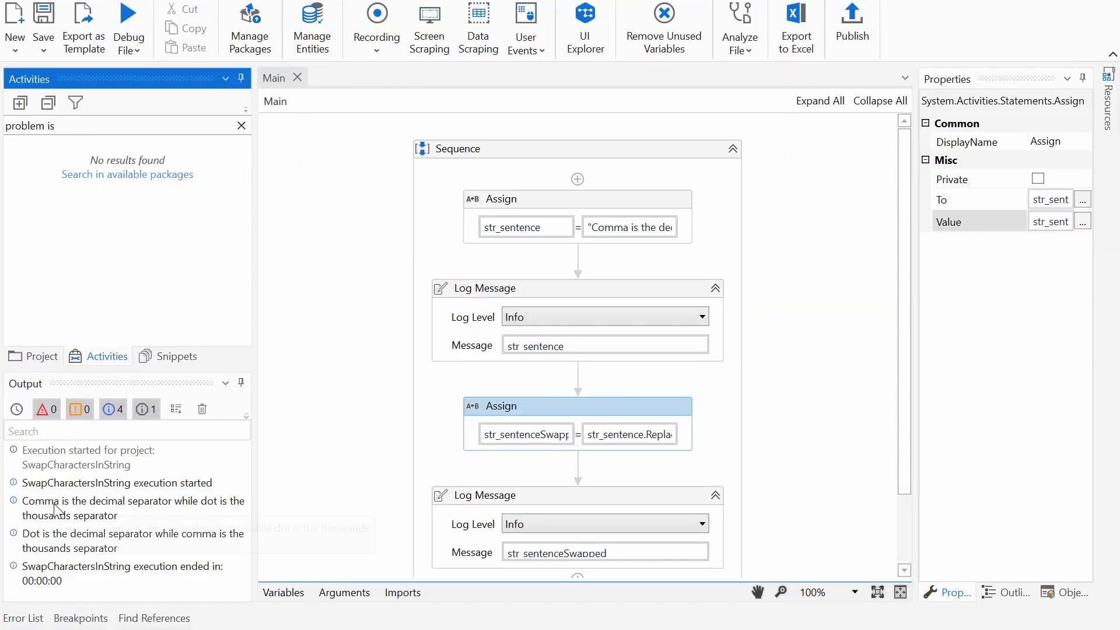
pyautogui.moveTo(72, 501)
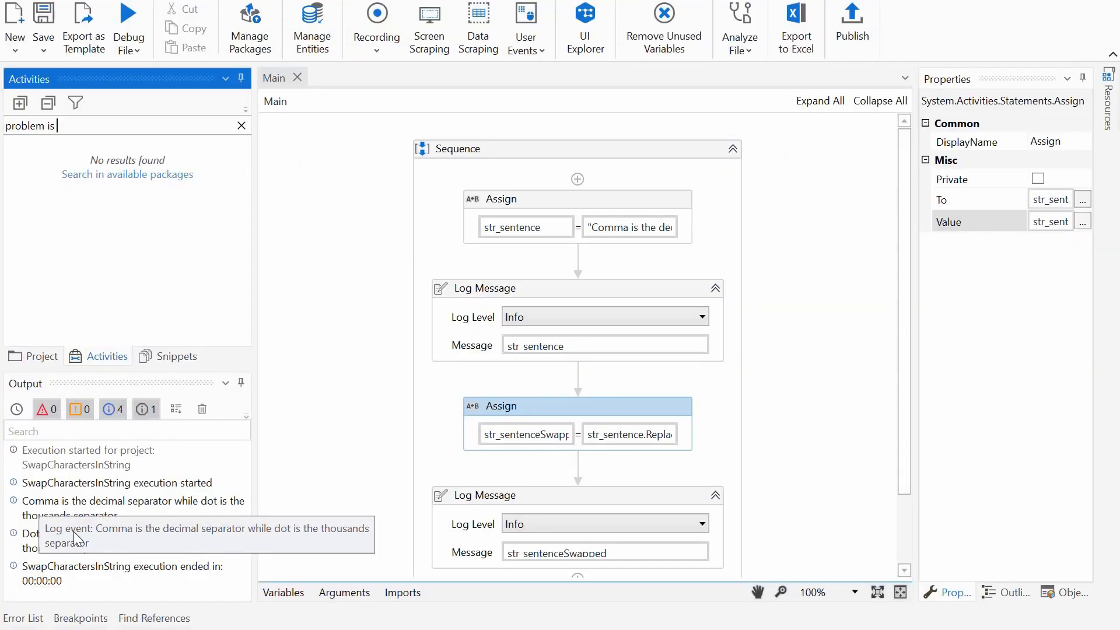